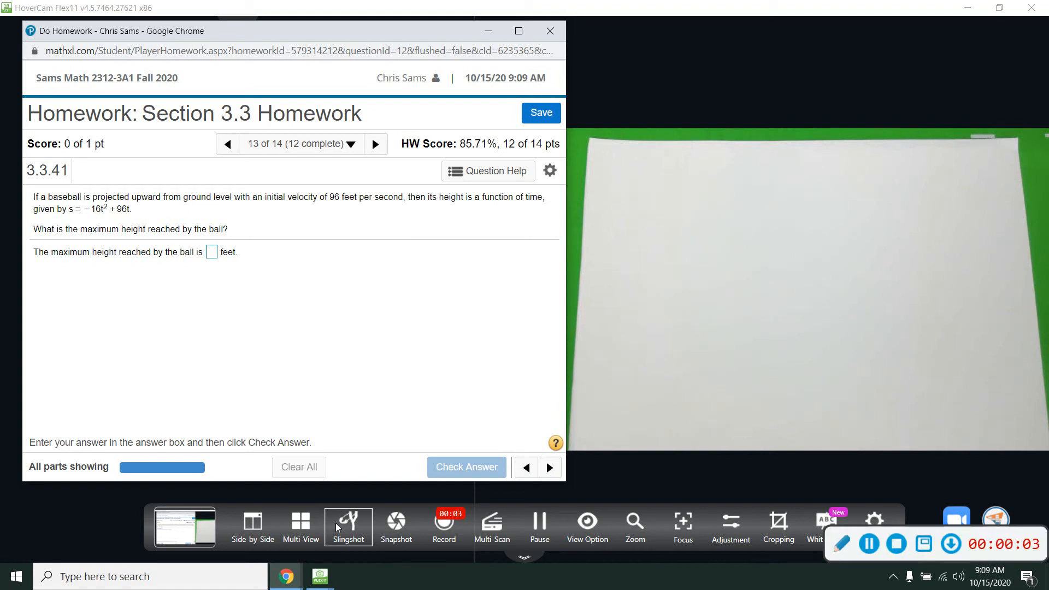
pyautogui.moveTo(432, 276)
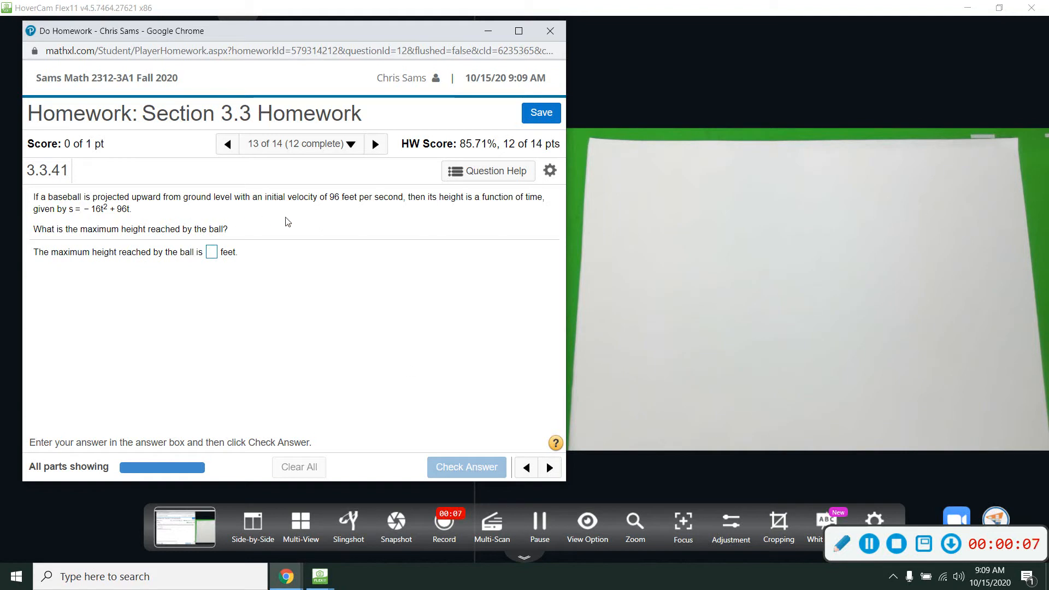
pyautogui.moveTo(422, 222)
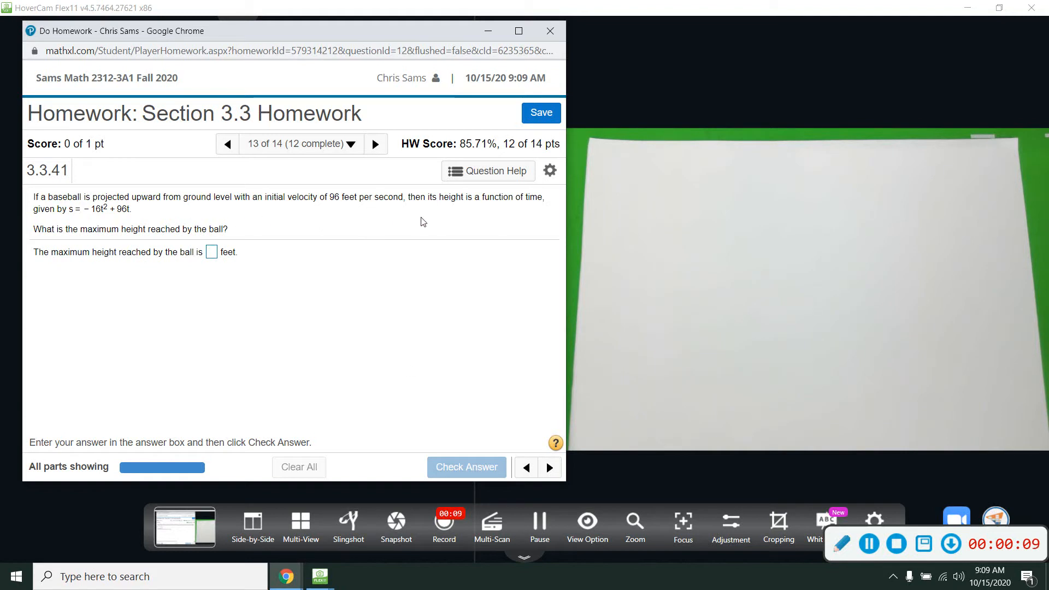
pyautogui.moveTo(507, 209)
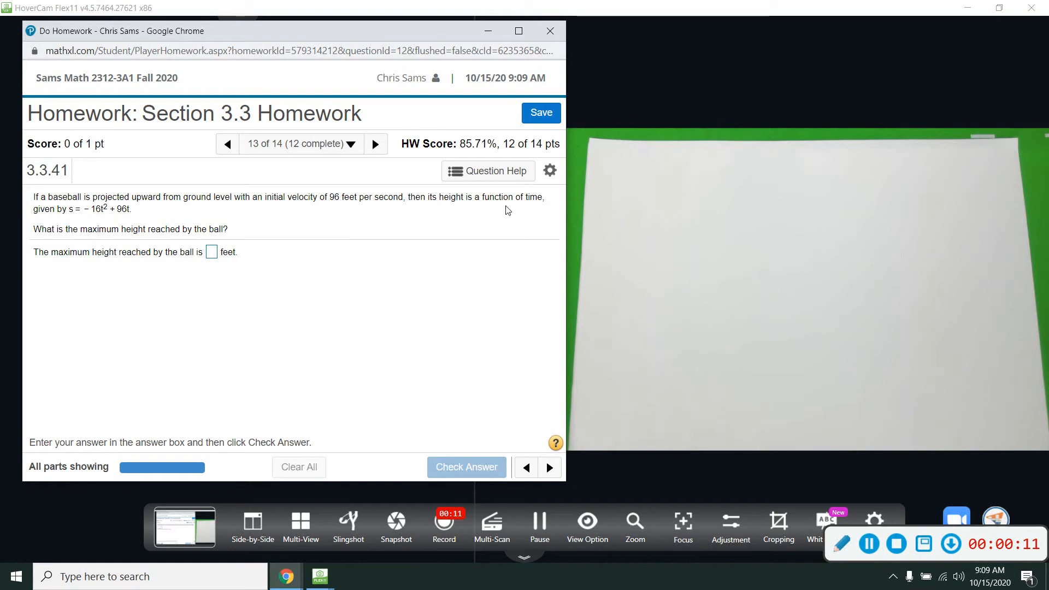
pyautogui.moveTo(96, 220)
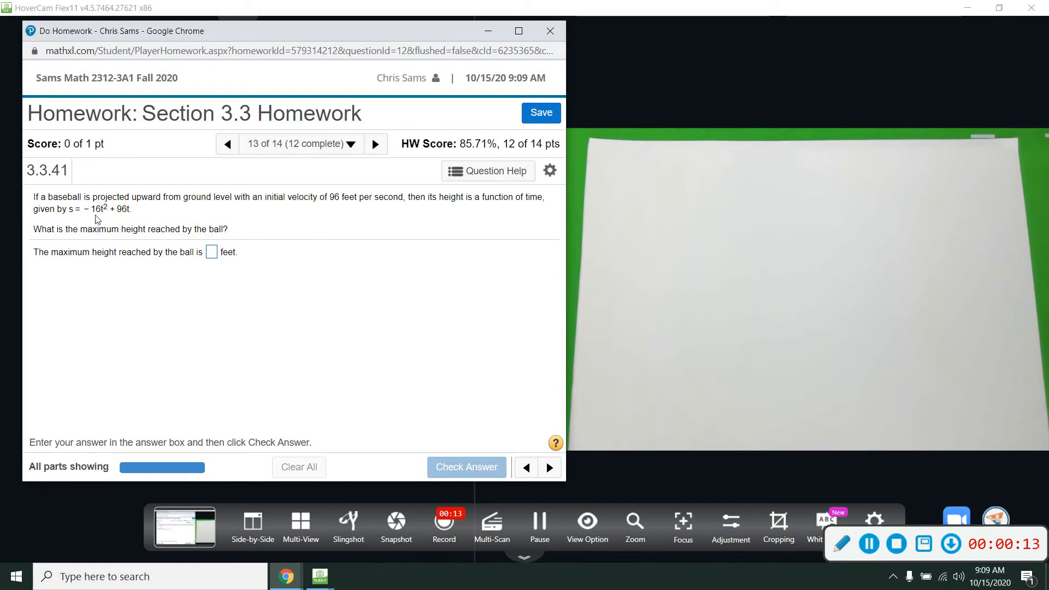
pyautogui.moveTo(75, 224)
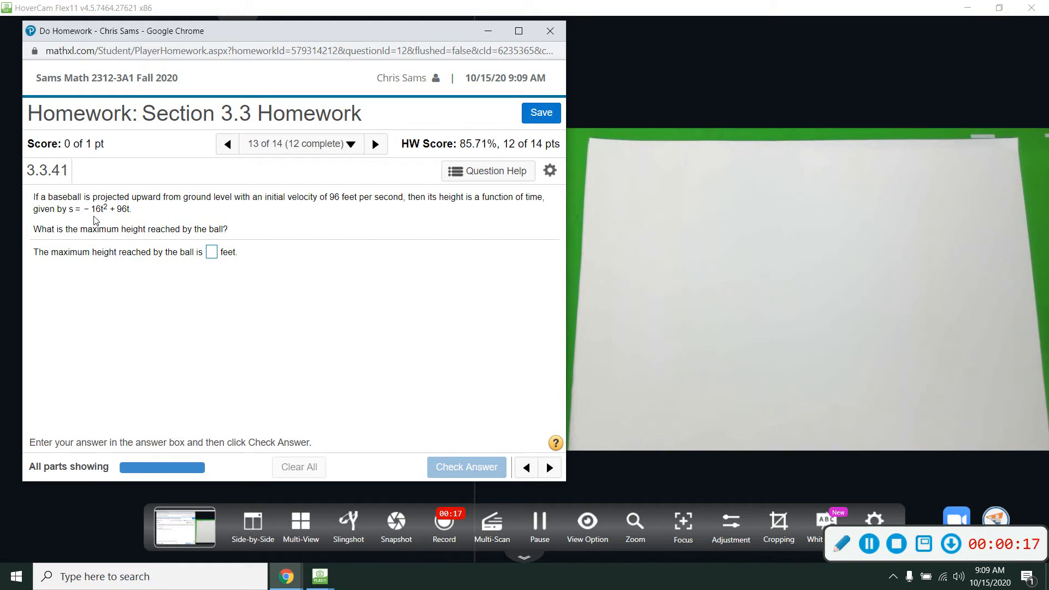
pyautogui.moveTo(133, 222)
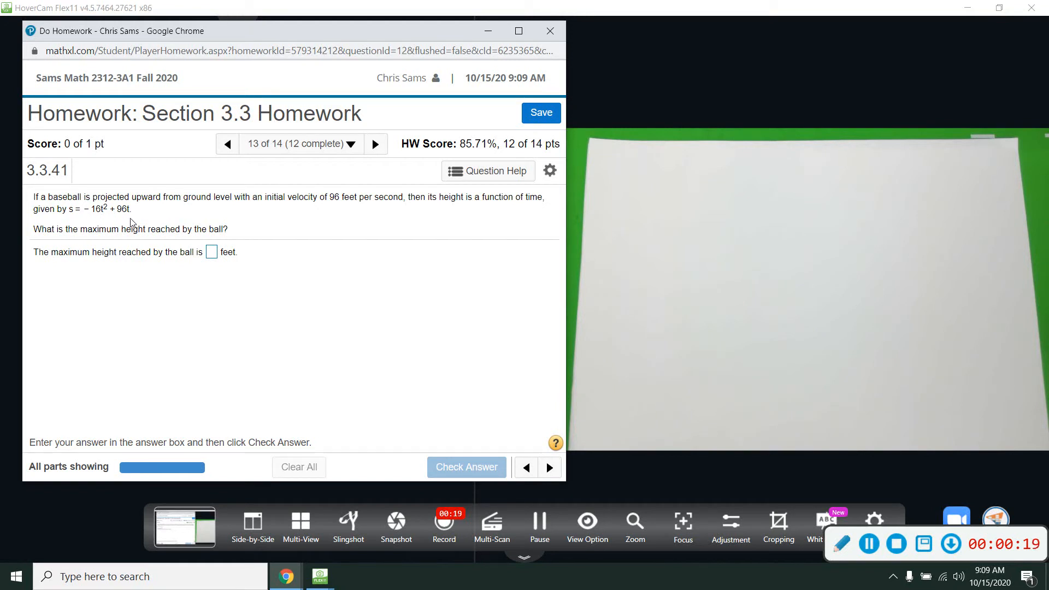
pyautogui.moveTo(215, 234)
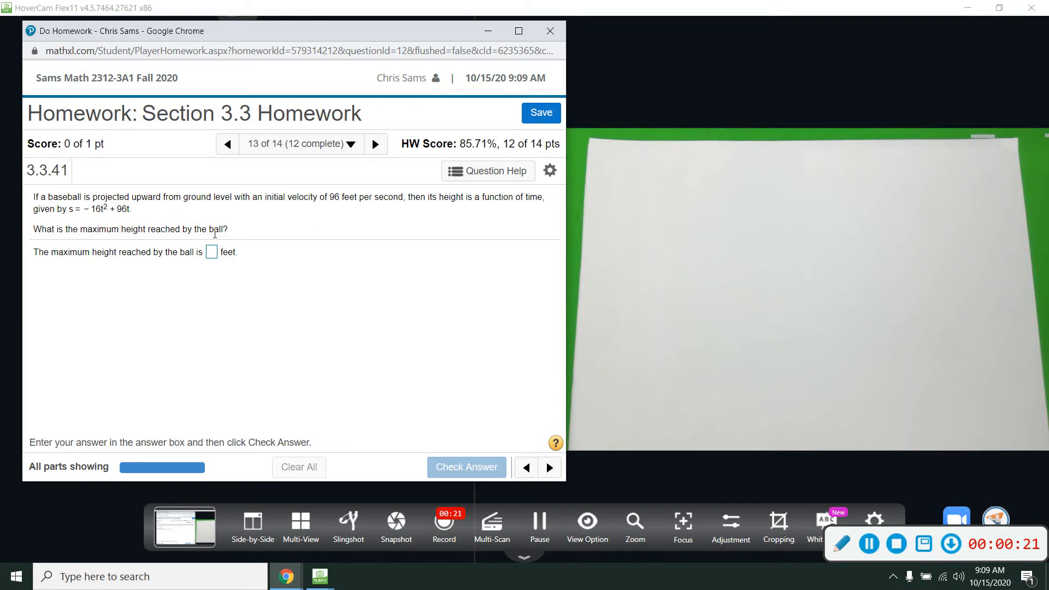